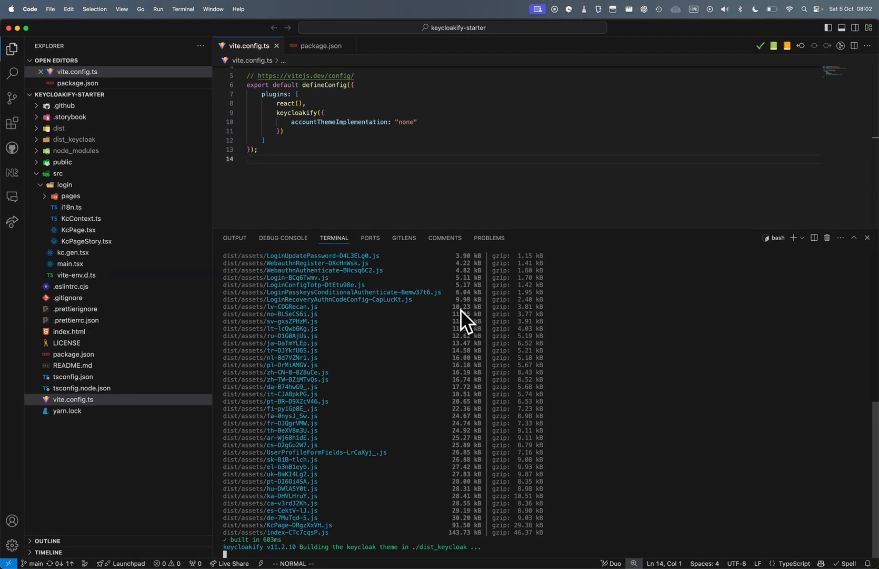
# - Expand dist_keycloak to reveal the two built theme jar files
pyautogui.click(74, 139)
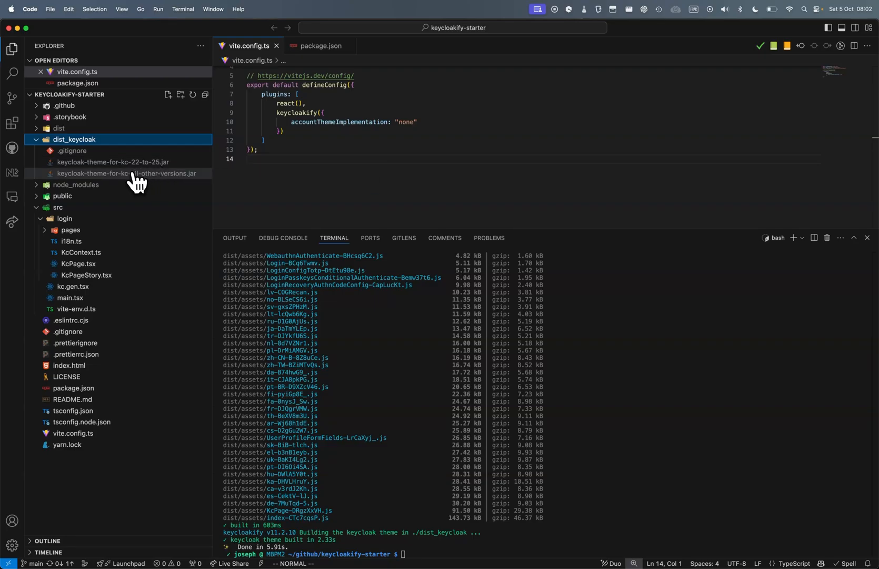
pyautogui.moveTo(127, 176)
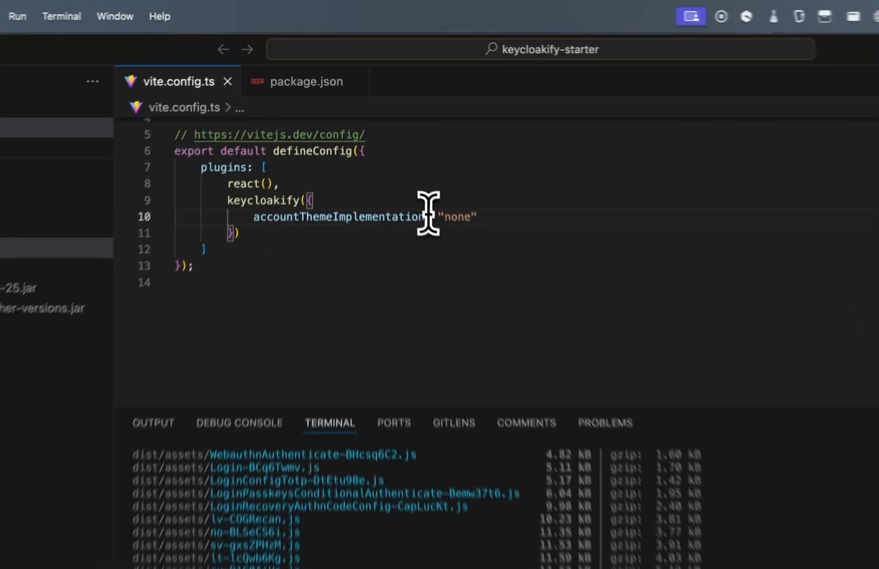
# - Add keycloakVersionTargets with "22-to-25": false and "all-other-versions": "my-theme.jar" inside keycloakify()
pyautogui.write('realm: "myrealm",')
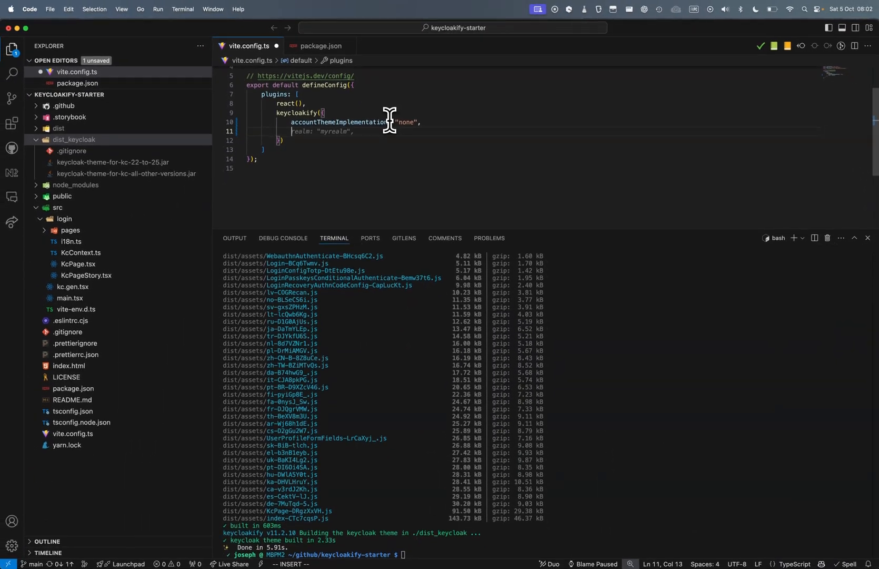
pyautogui.write('keycloakVersionTargets: [')
pyautogui.write('"22-to-25')
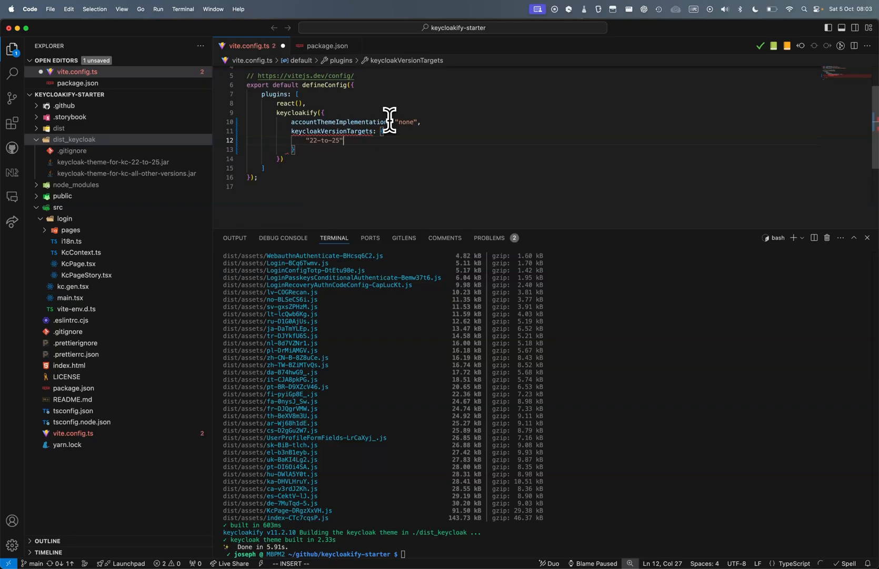
pyautogui.write(': false,')
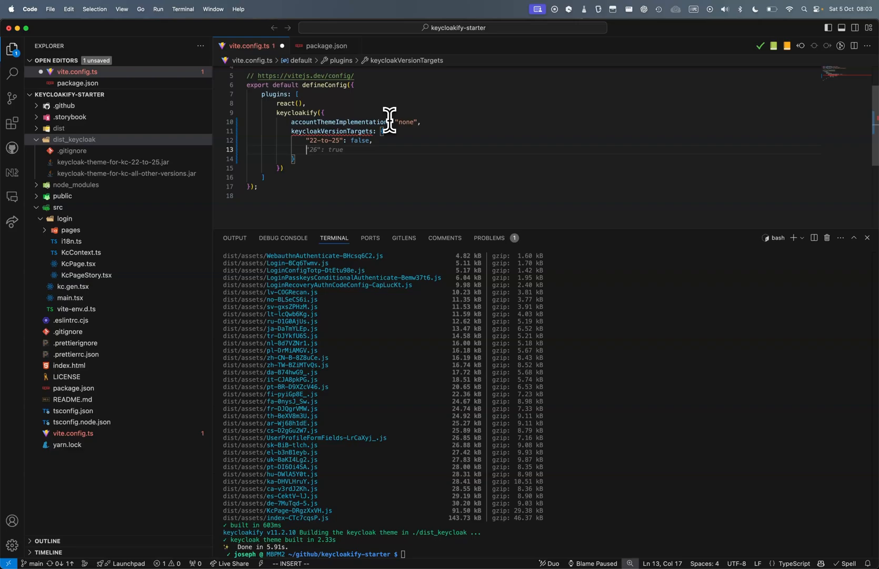
pyautogui.write('"all-other-versions": "t')
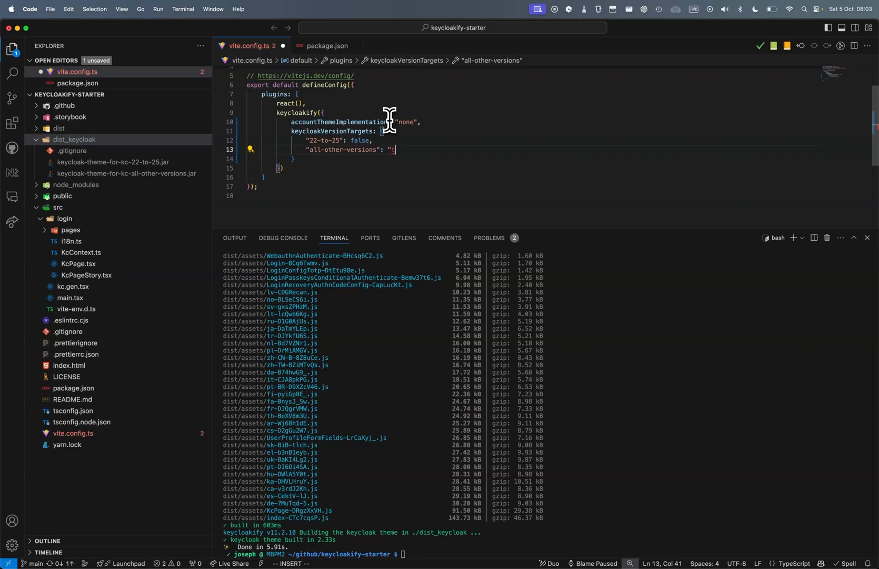
pyautogui.write('my-th')
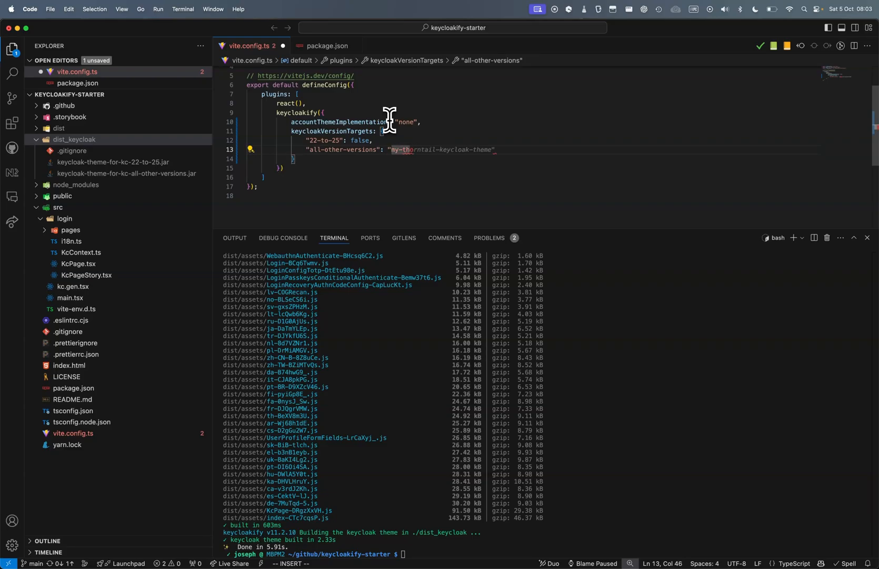
pyautogui.write('my-theme')
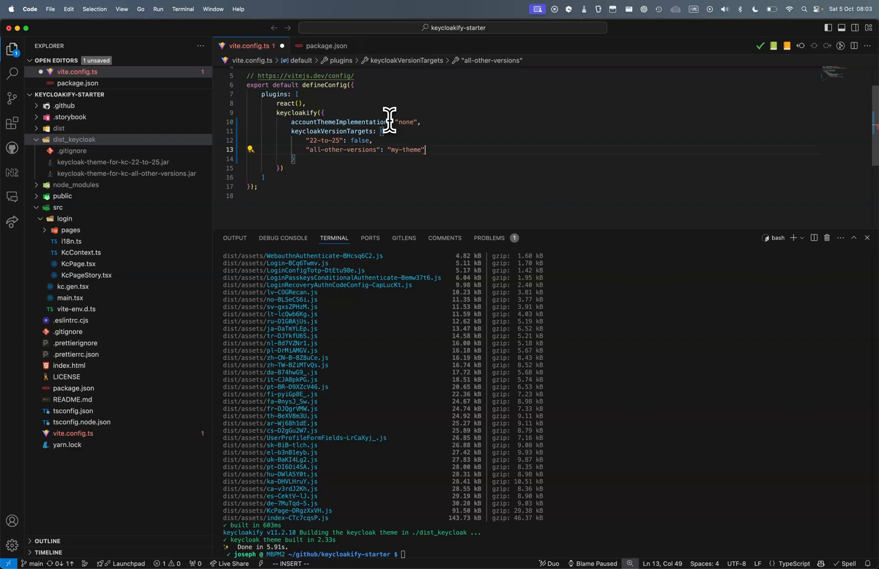
pyautogui.write('.jar')
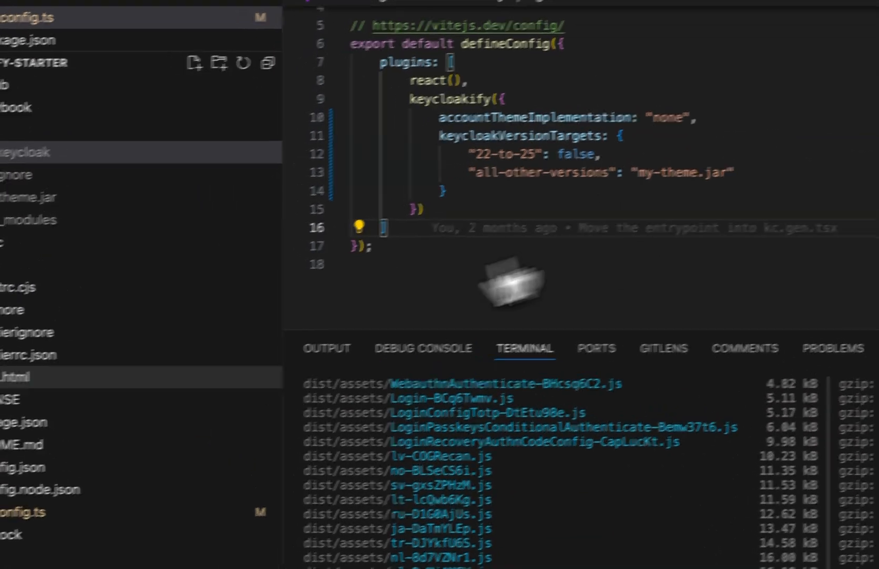
# - Run yarn to reinstall dependencies and start version targets with "21-and-below": false
pyautogui.click(132, 388)
pyautogui.write('"')
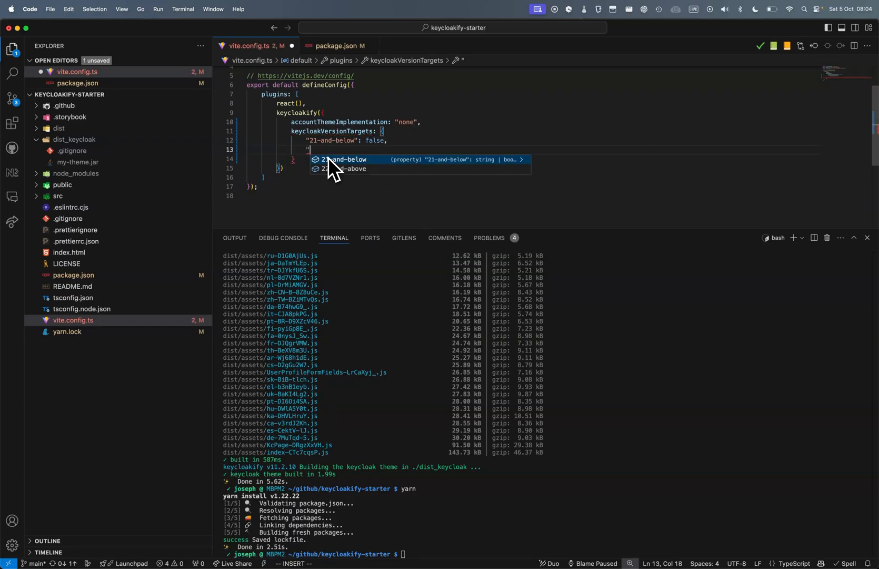
# - Set "22-and-above": true in keycloakVersionTargets, then review the keycloakify version in package.json
pyautogui.write('22-and-above":')
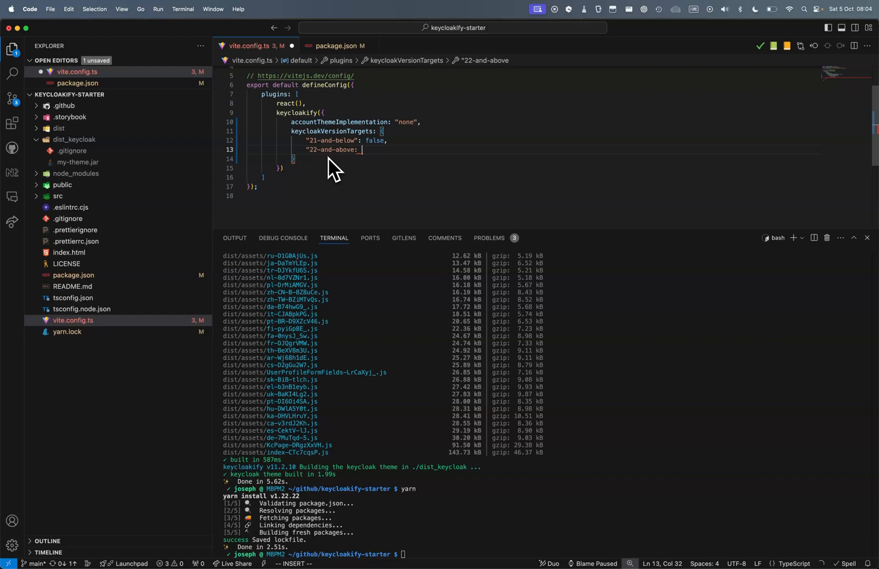
pyautogui.write('true')
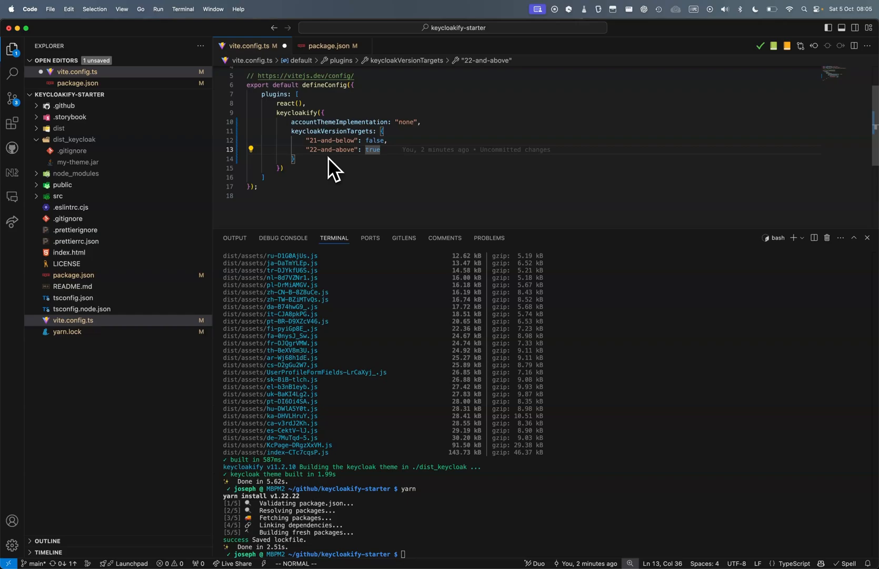
pyautogui.click(331, 46)
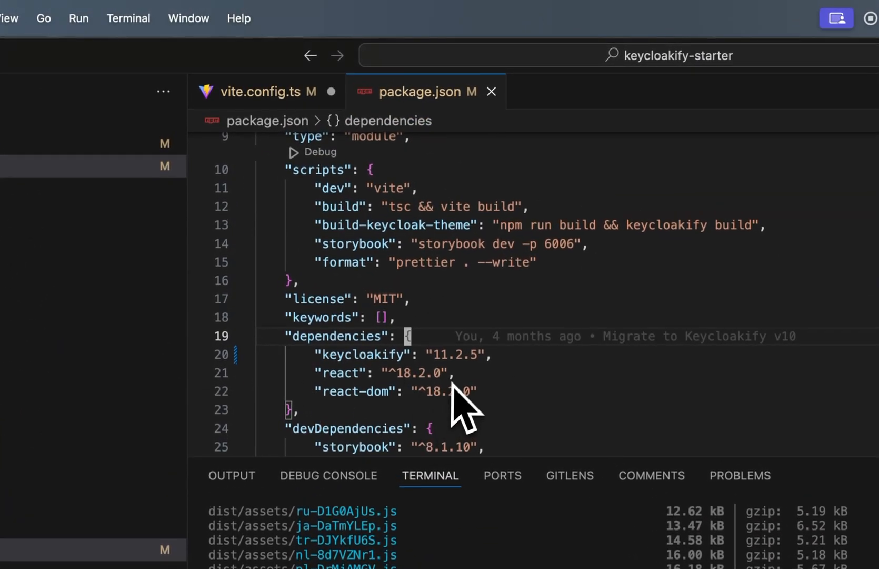
pyautogui.click(265, 91)
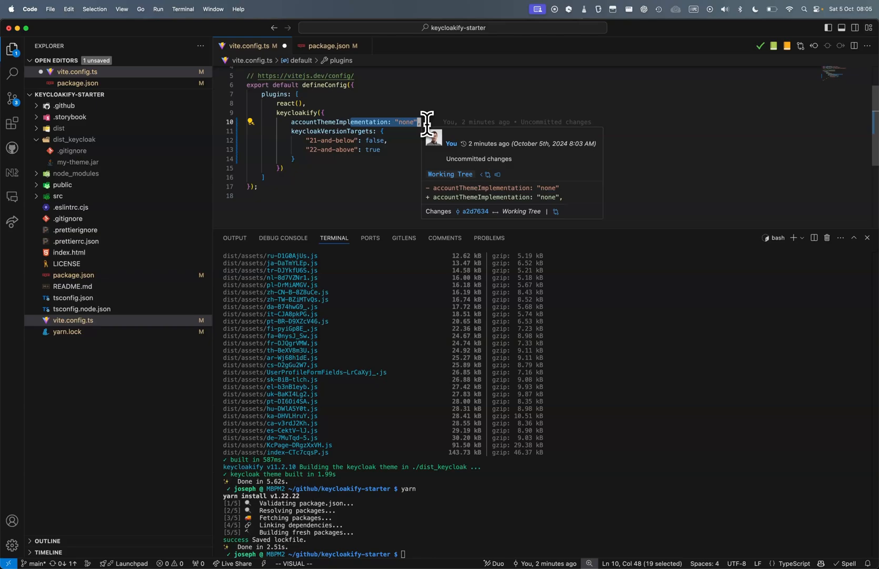
# - Revert the keycloakify version in package.json and remove keycloakVersionTargets from vite.config.ts
pyautogui.click(330, 46)
pyautogui.write('yarn')
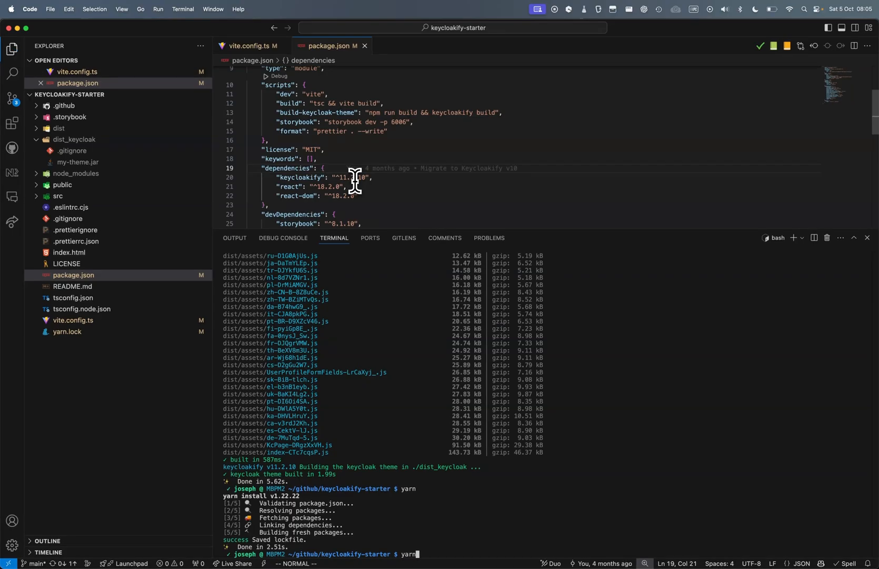
pyautogui.click(248, 46)
pyautogui.write('npx')
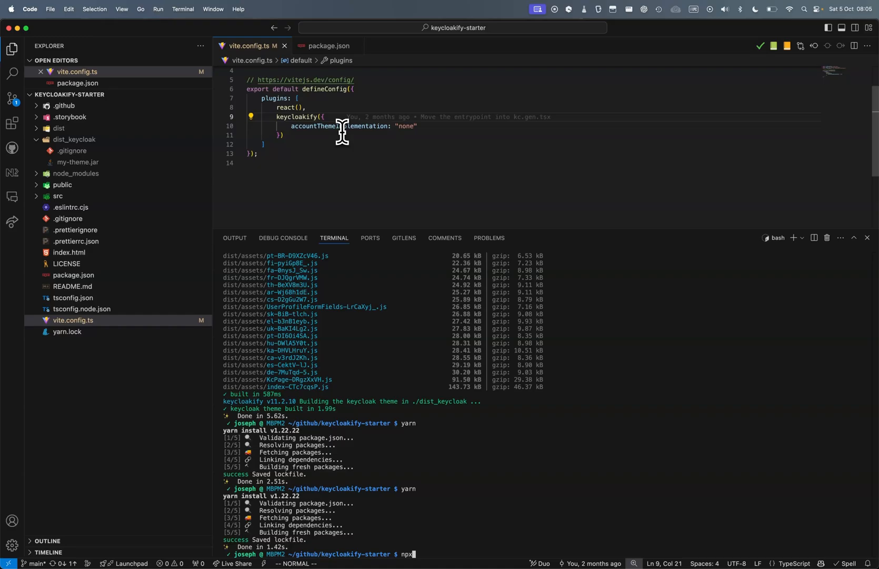
# - Run npx keycloakify initialize-account-theme, choosing Multi-Page, and set accountThemeImplementation to "Multi-Page"
pyautogui.write('keycloakify')
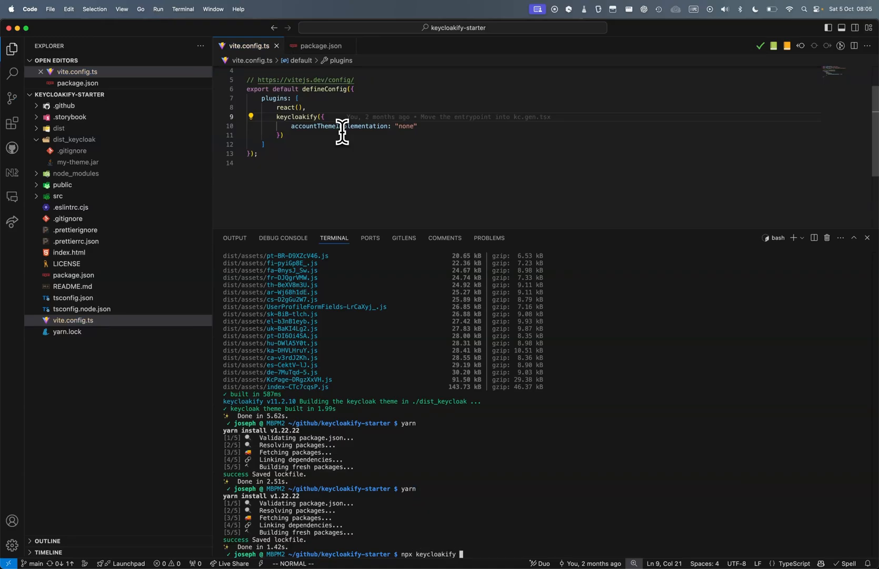
pyautogui.write('init')
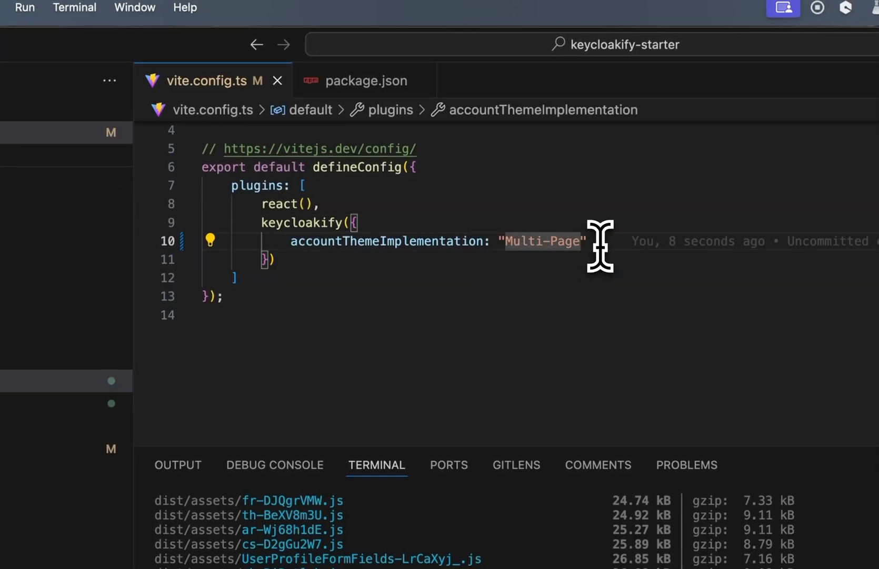
pyautogui.write('accountThemeResource: "account",')
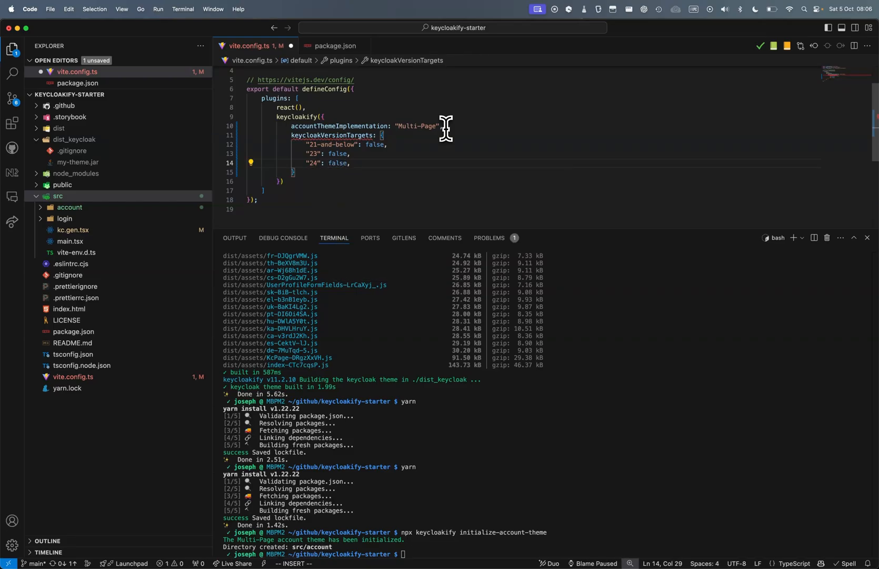
# - Extend keycloakVersionTargets with "25": false after "21-and-below", "23" and "24", starting a further entry
pyautogui.write('"25": false,')
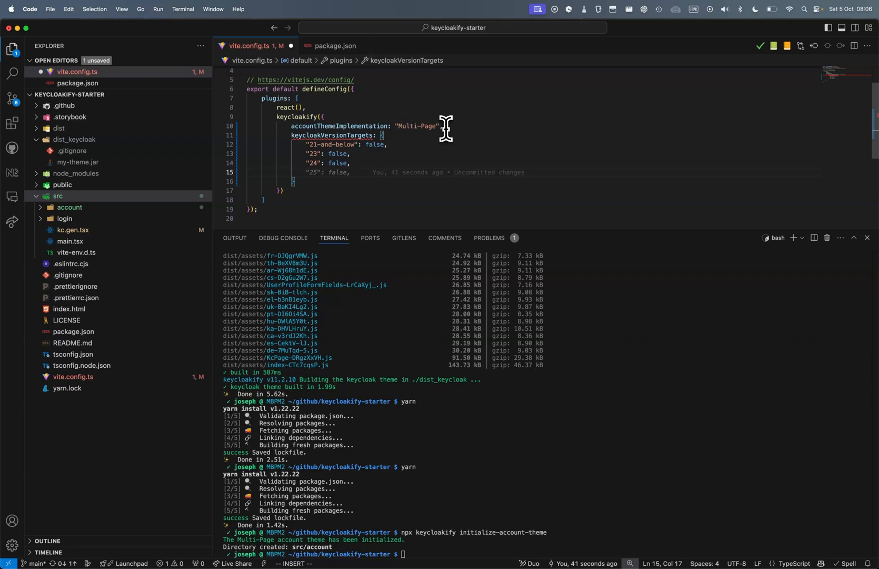
pyautogui.write('"')
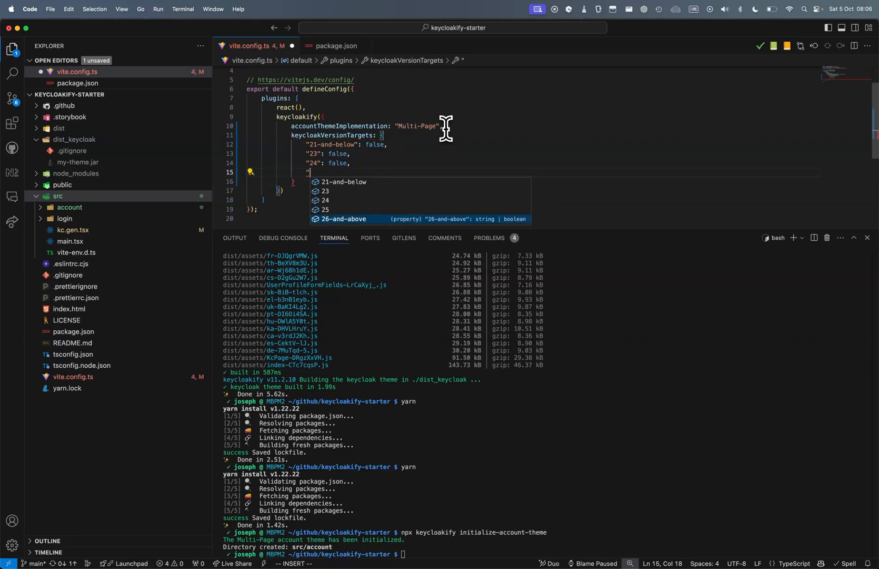
pyautogui.write('25": false,')
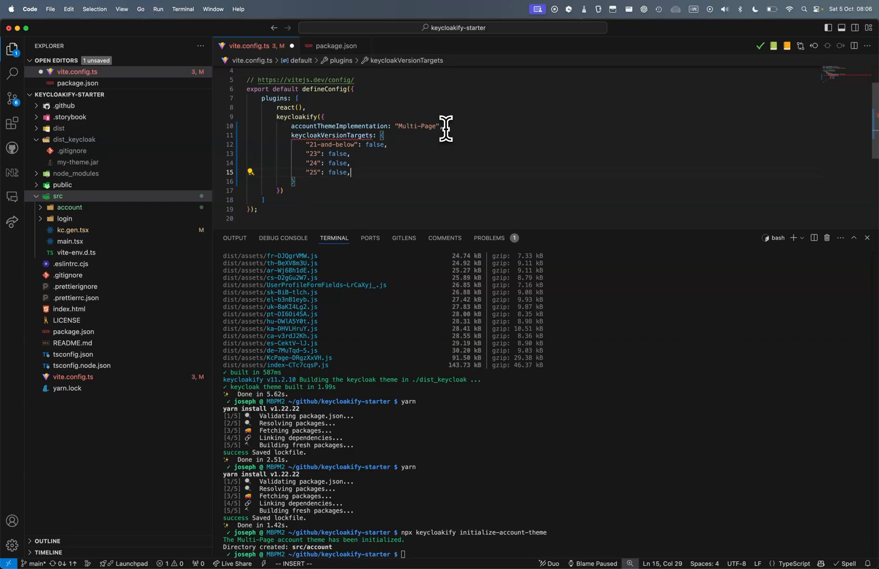
pyautogui.write('"')
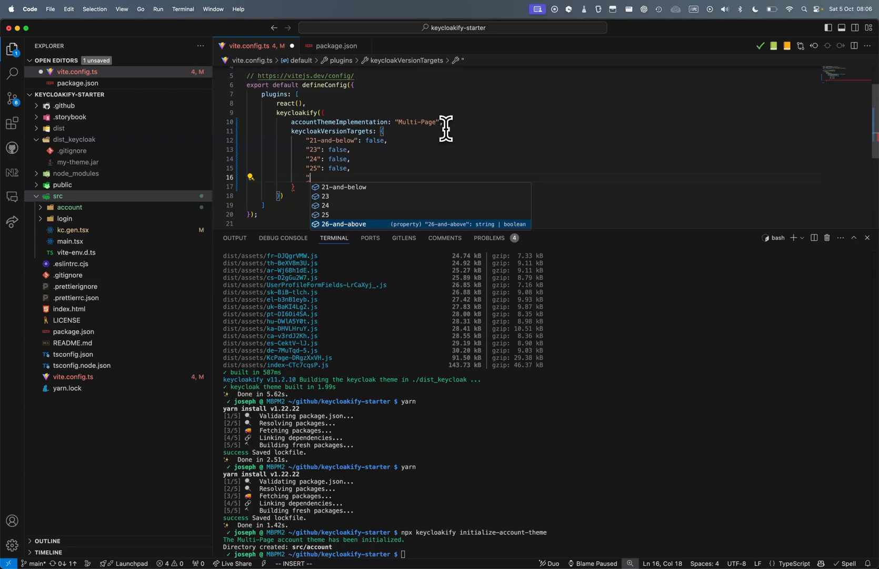